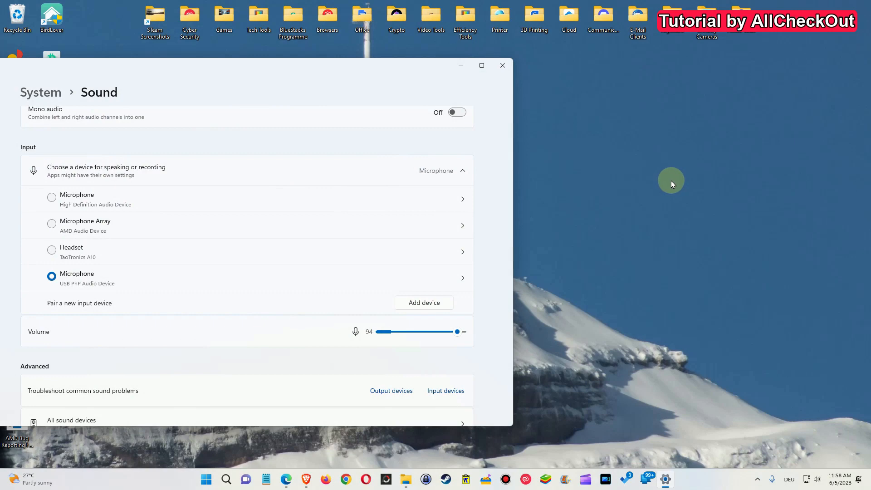
pyautogui.moveTo(670, 183)
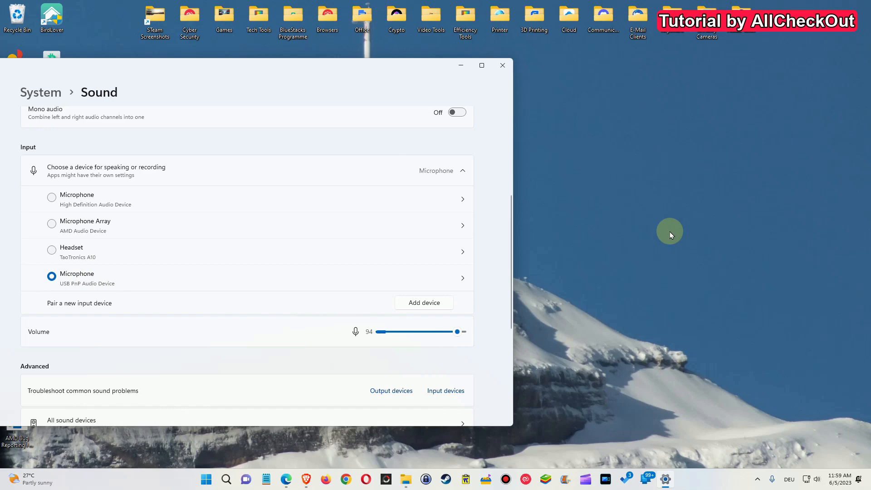
pyautogui.moveTo(659, 223)
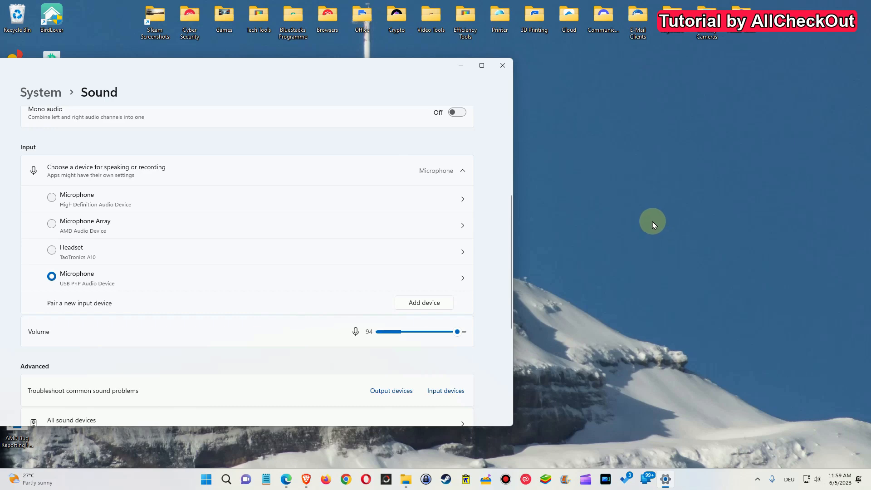
pyautogui.moveTo(648, 207)
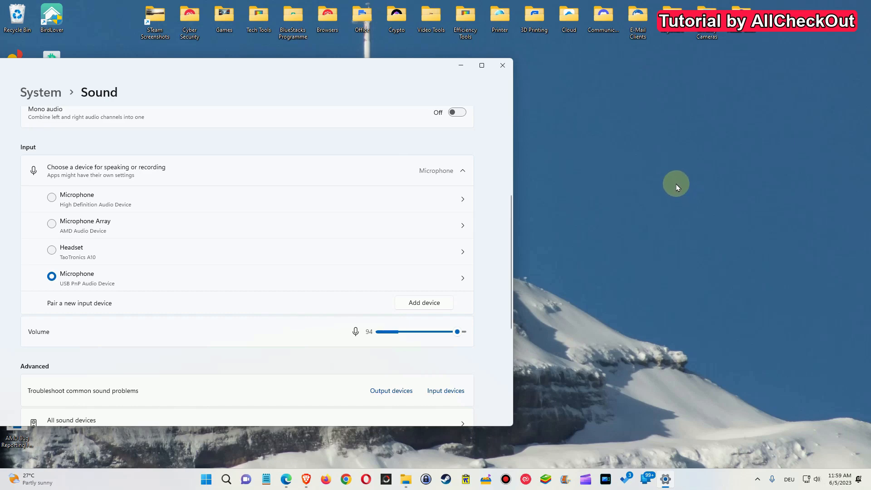
pyautogui.moveTo(666, 190)
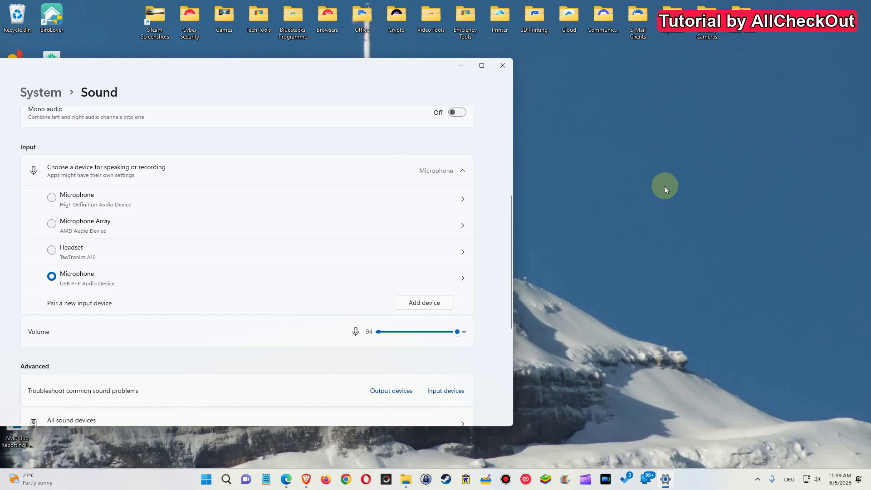
pyautogui.moveTo(513, 149)
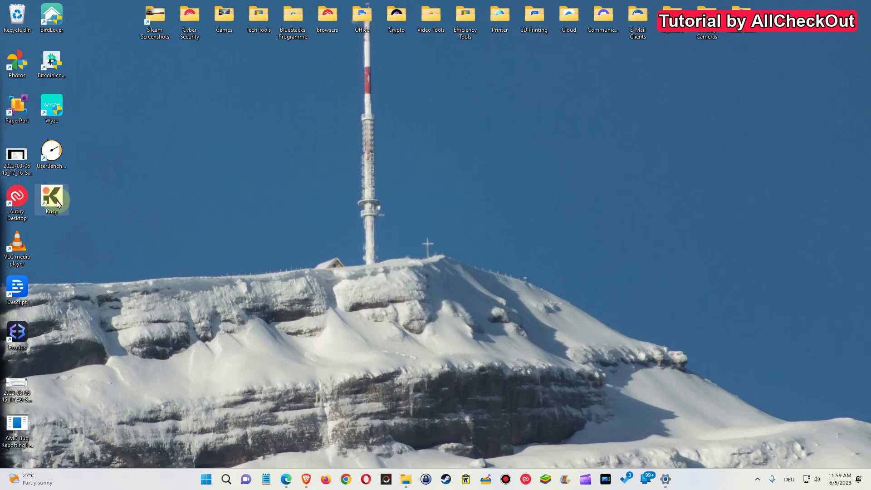
# - View the krisp.ai pricing page with Free, Pro and Enterprise plans in Edge
pyautogui.doubleClick(50, 198)
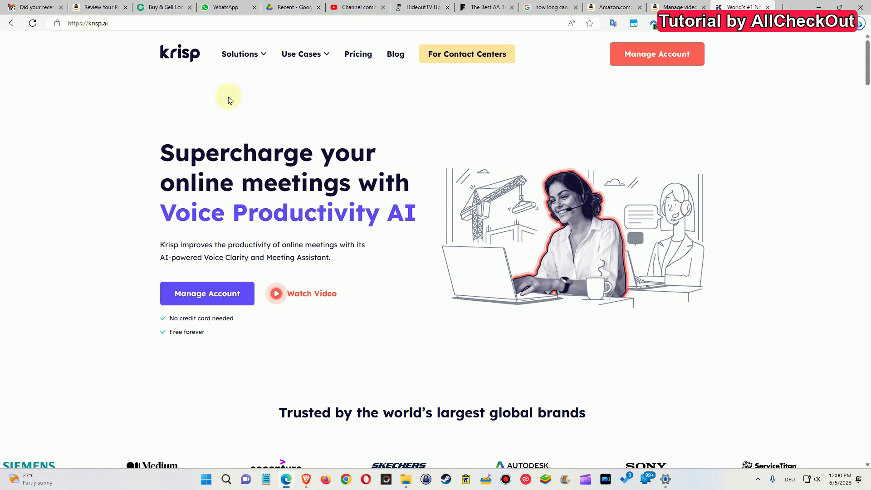
pyautogui.click(358, 54)
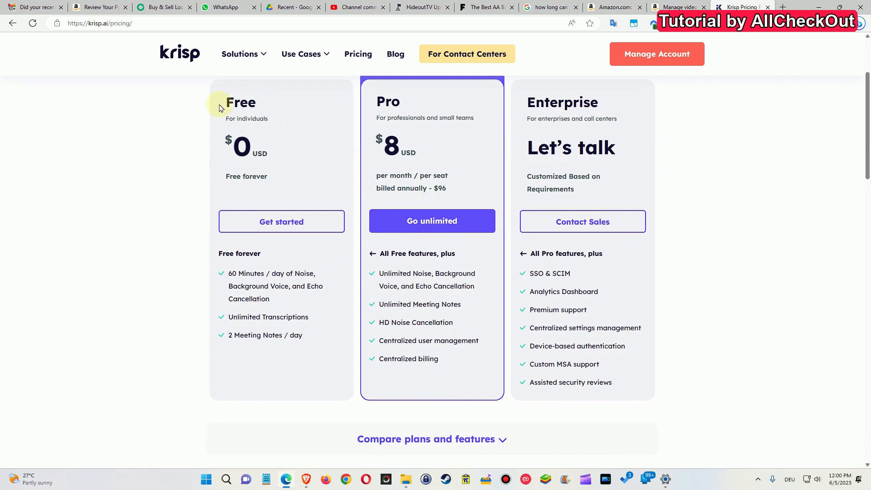
pyautogui.moveTo(289, 234)
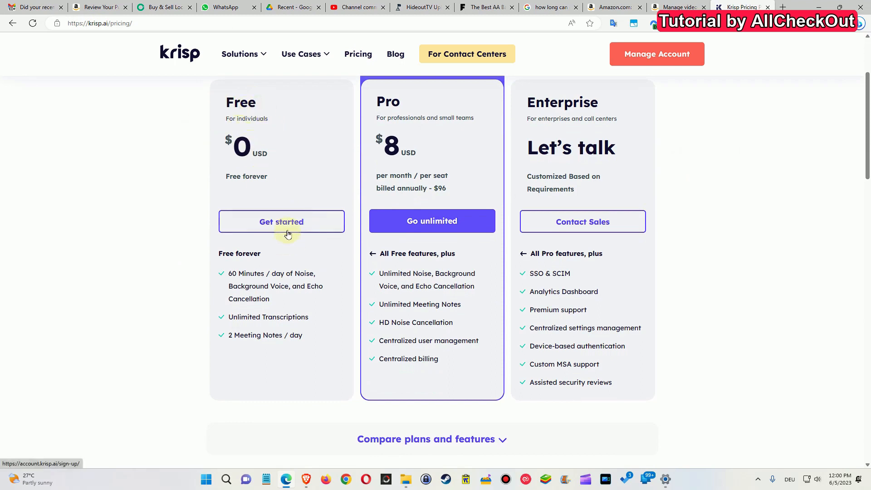
pyautogui.moveTo(234, 283)
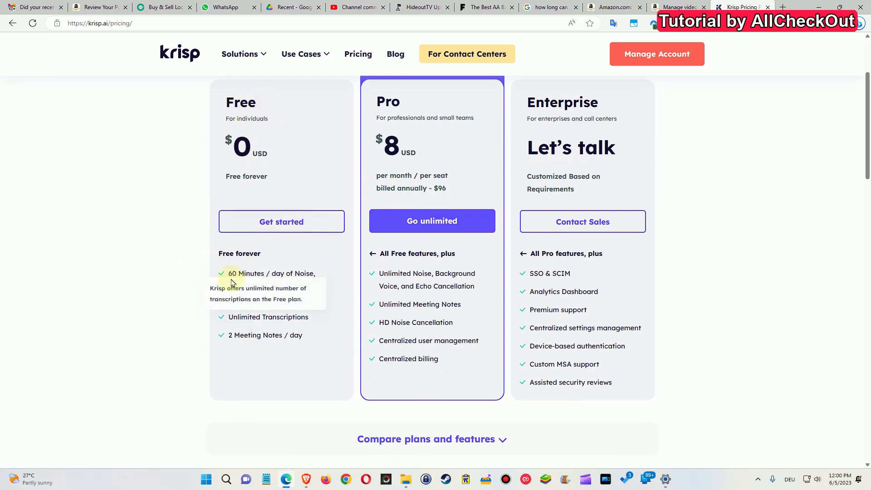
pyautogui.moveTo(314, 268)
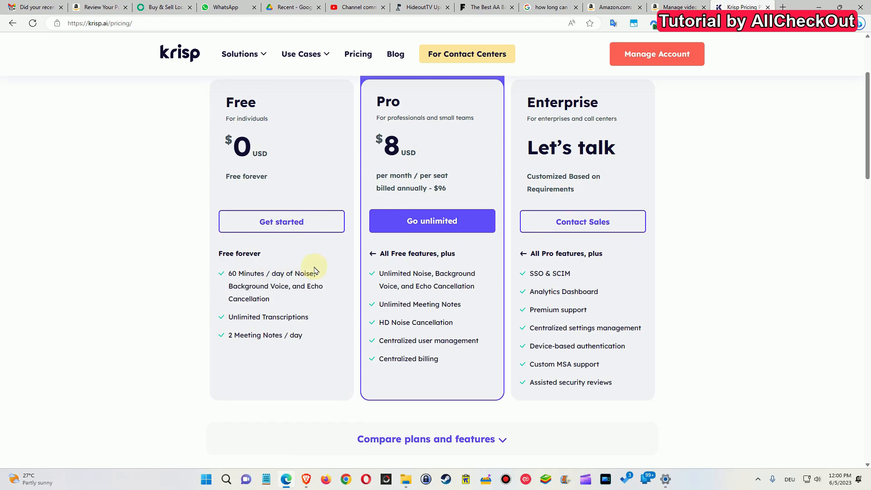
pyautogui.moveTo(518, 312)
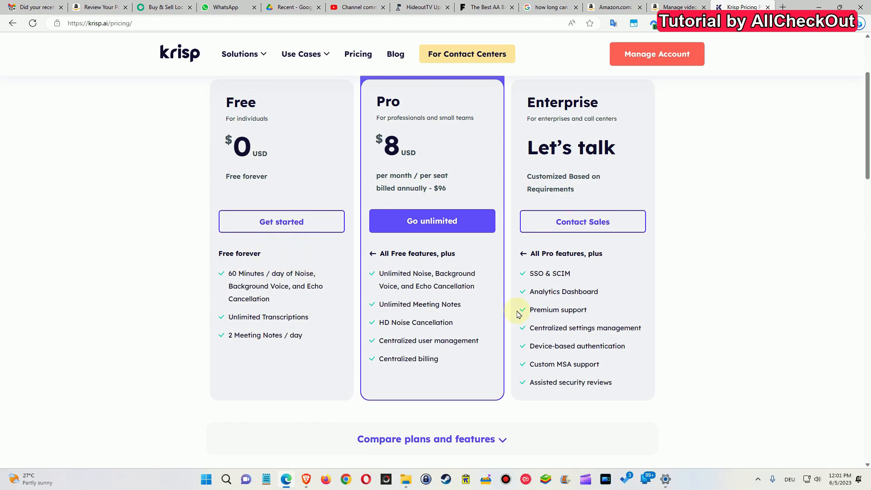
pyautogui.moveTo(505, 314)
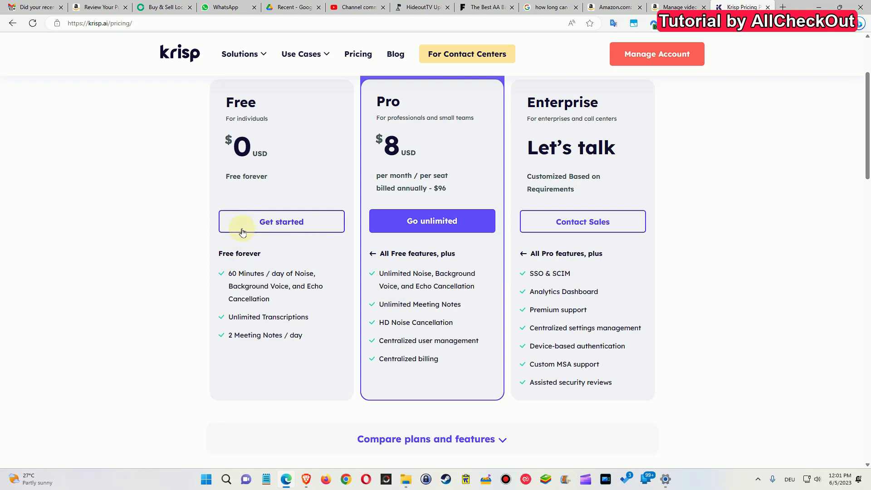
pyautogui.moveTo(250, 219)
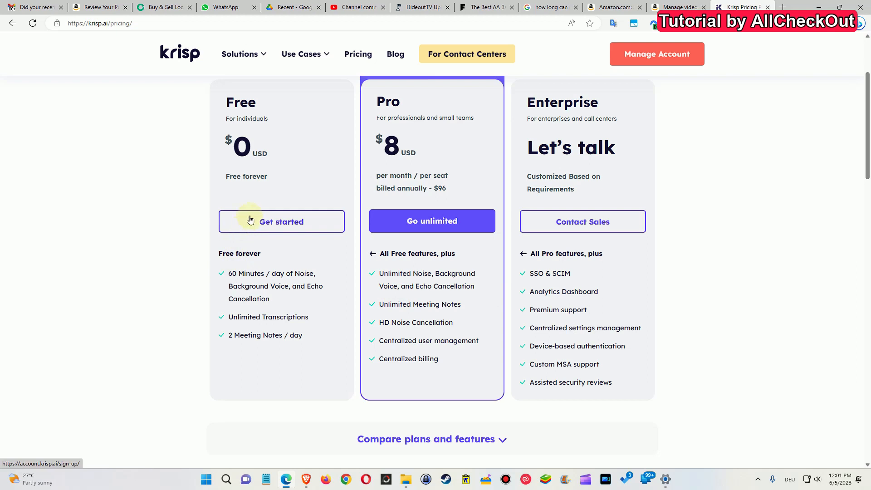
pyautogui.moveTo(239, 207)
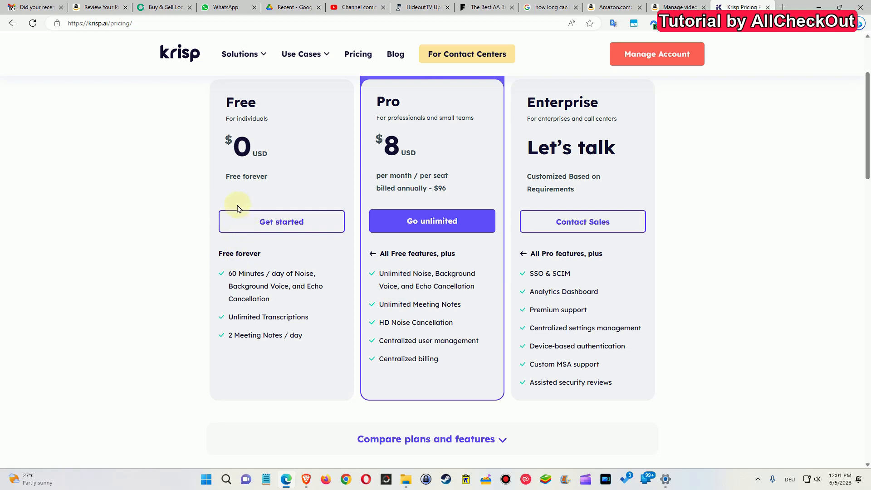
pyautogui.moveTo(248, 228)
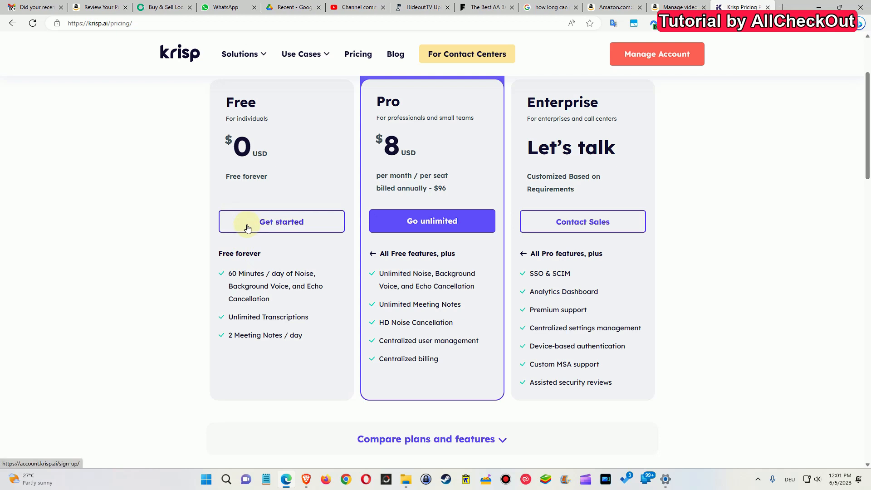
pyautogui.moveTo(368, 337)
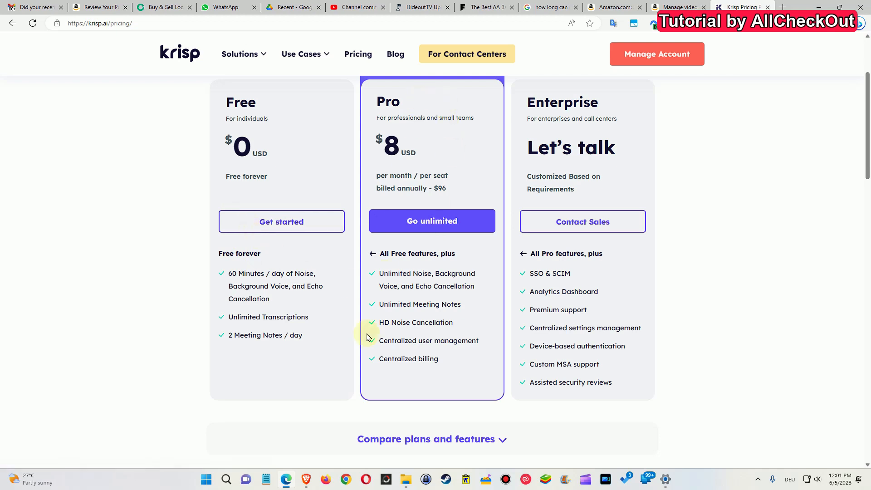
pyautogui.moveTo(445, 323)
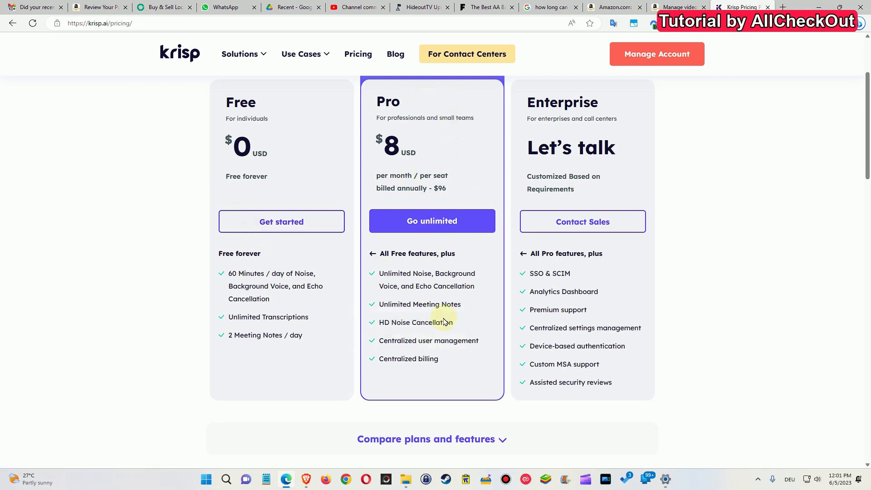
pyautogui.moveTo(457, 117)
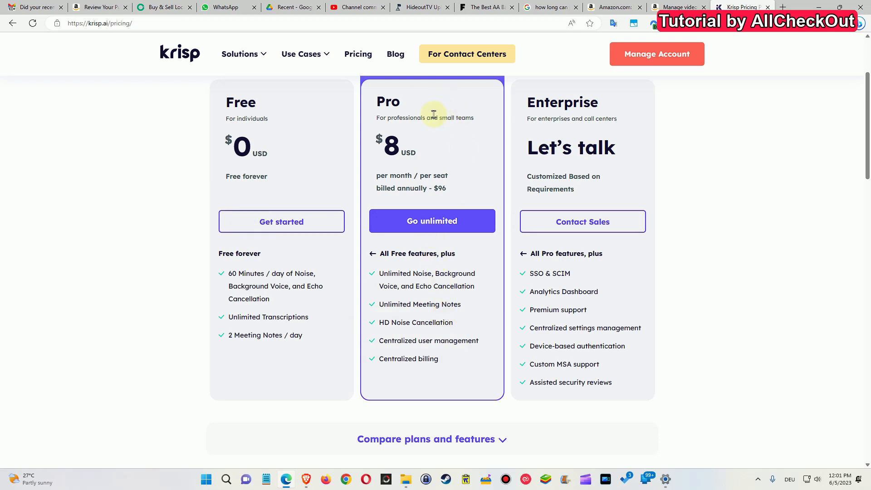
pyautogui.moveTo(387, 338)
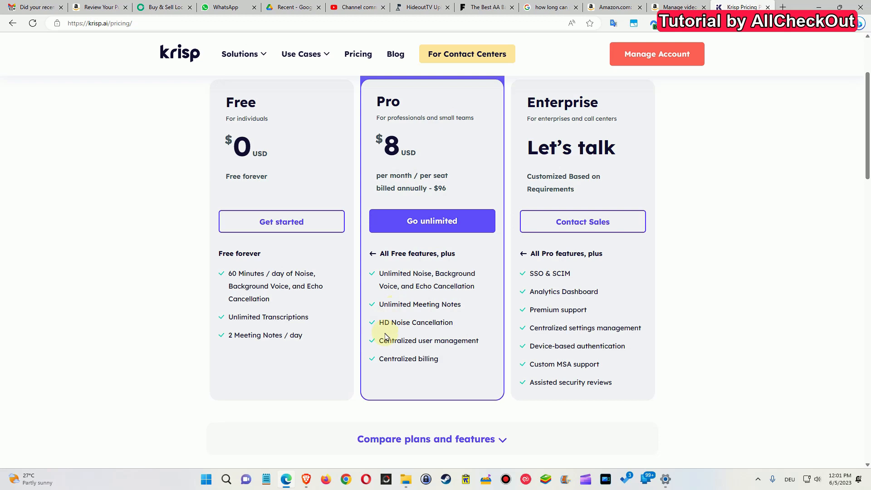
pyautogui.moveTo(385, 359)
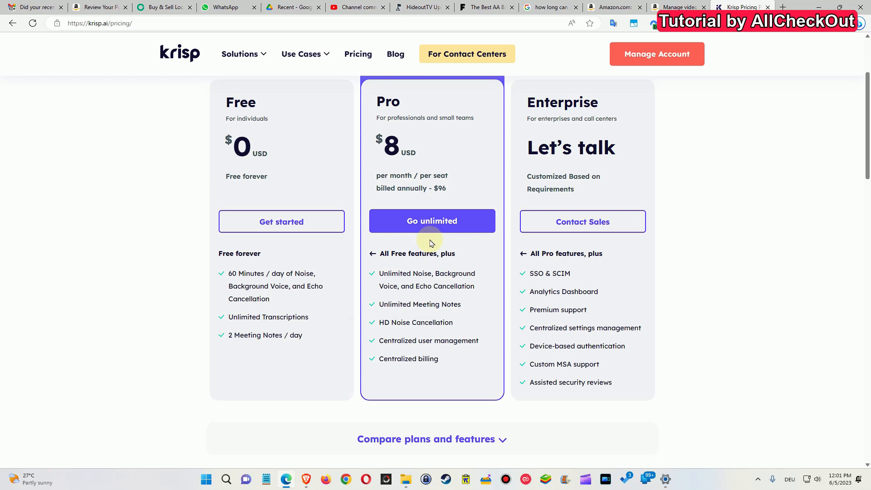
pyautogui.moveTo(746, 148)
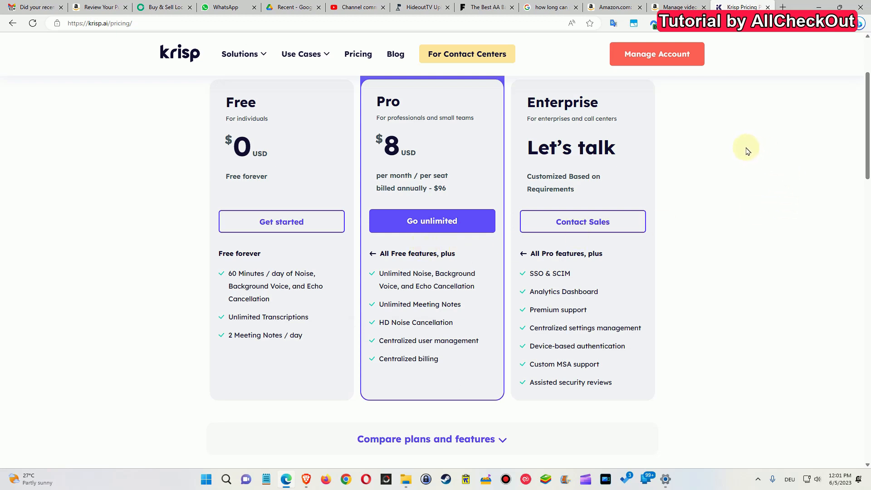
pyautogui.moveTo(739, 152)
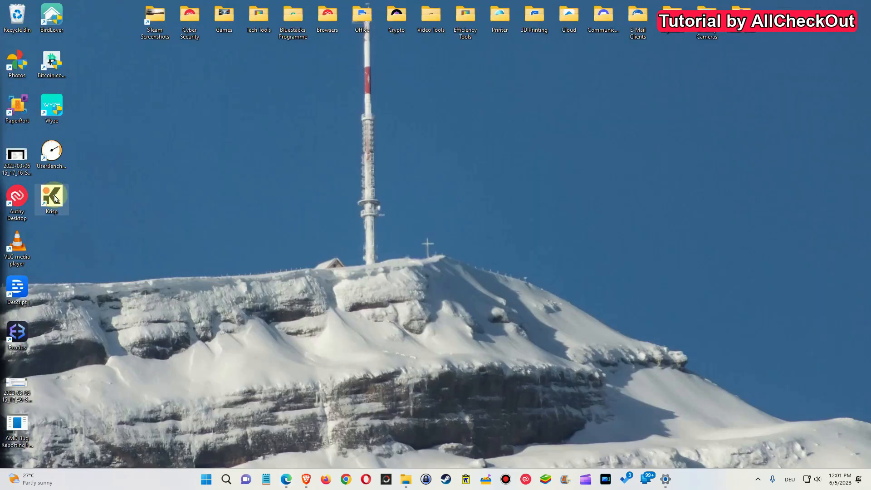
pyautogui.moveTo(55, 197)
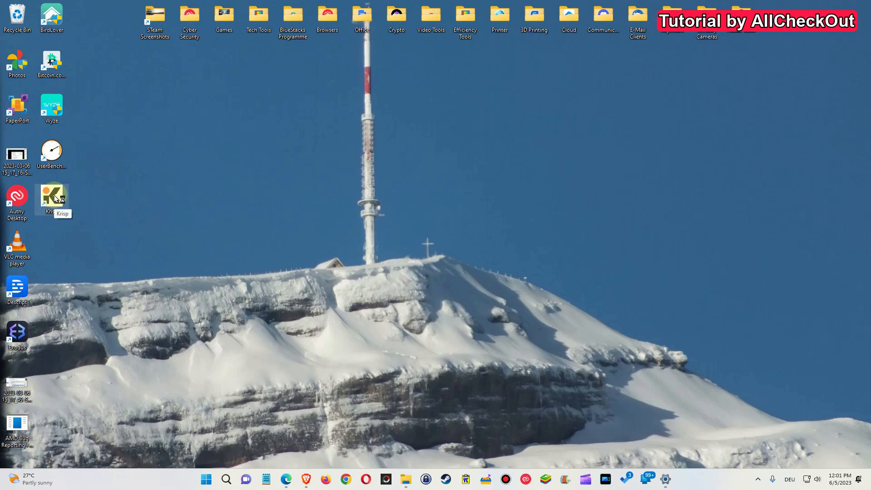
# - Launch Krisp from the desktop icon to show its noise cancellation panel
pyautogui.doubleClick(52, 196)
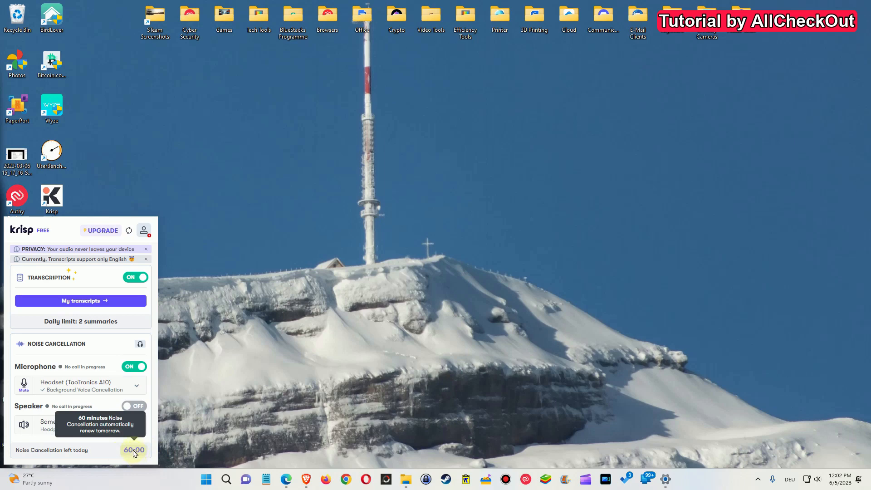
pyautogui.moveTo(174, 383)
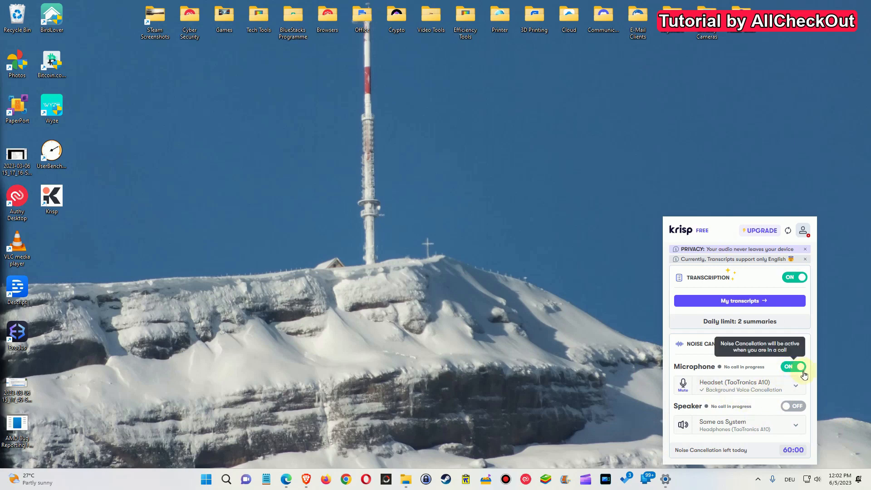
pyautogui.moveTo(808, 371)
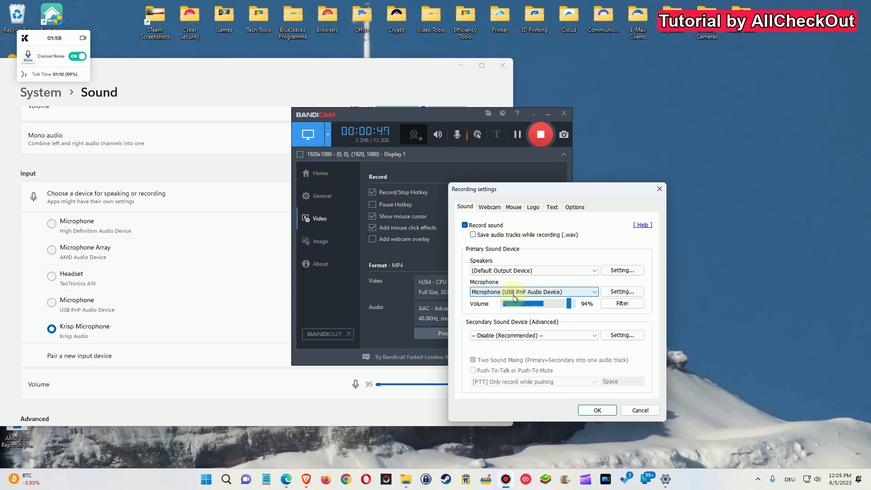
# - Set Krisp Microphone (Krisp Audio) as the recording mic in Sound settings and confirm
pyautogui.click(594, 293)
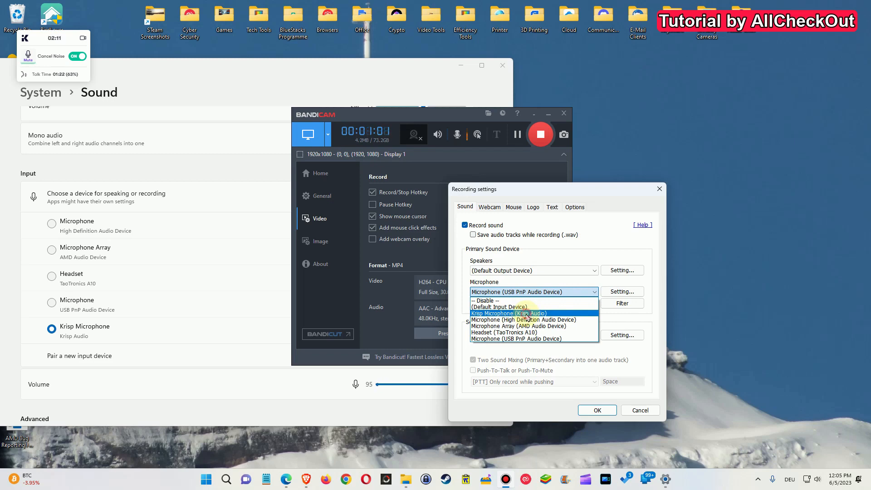
pyautogui.click(509, 313)
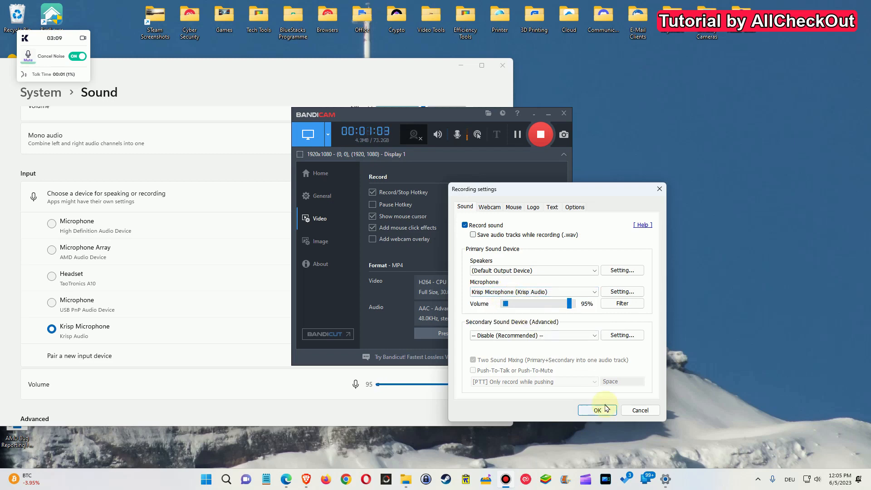
pyautogui.click(597, 411)
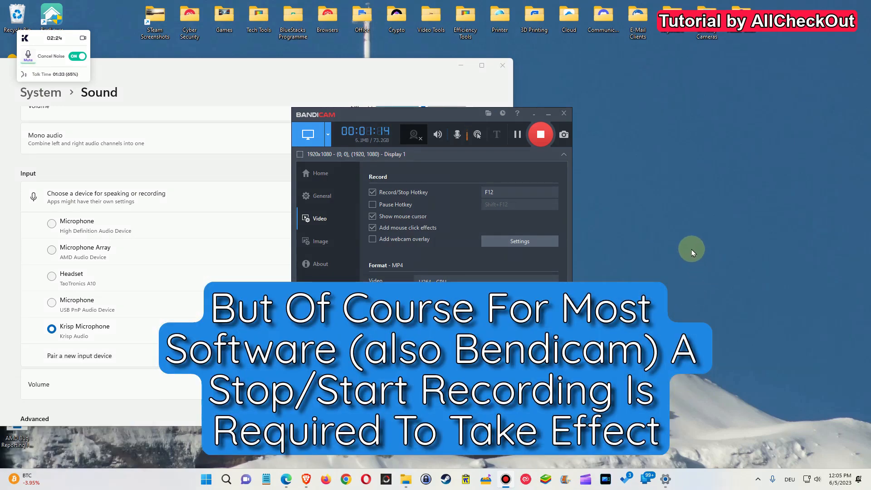
pyautogui.moveTo(673, 245)
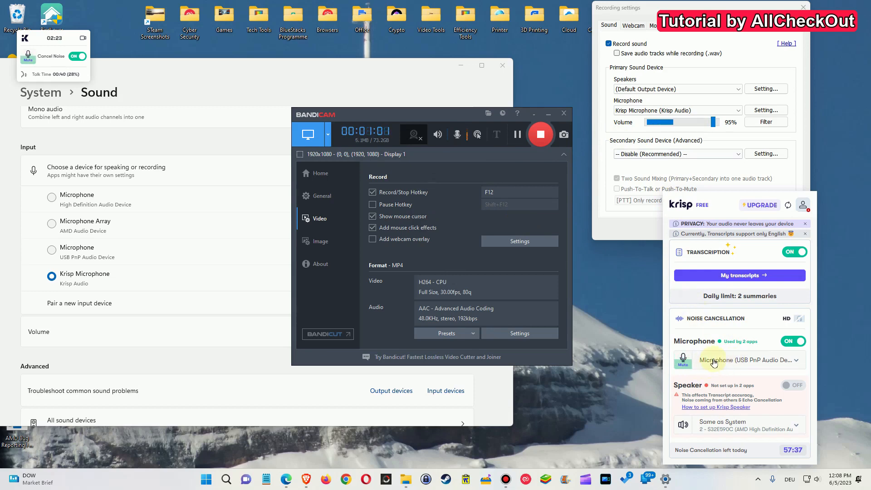
pyautogui.moveTo(732, 363)
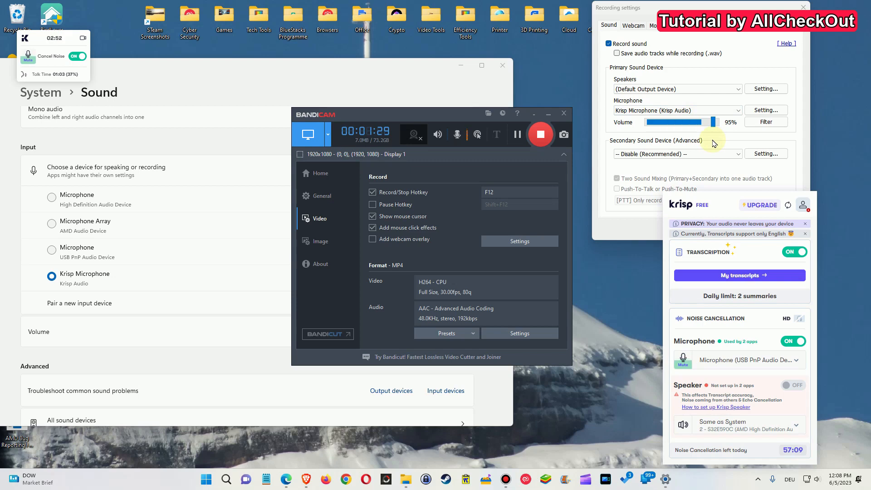
pyautogui.moveTo(721, 140)
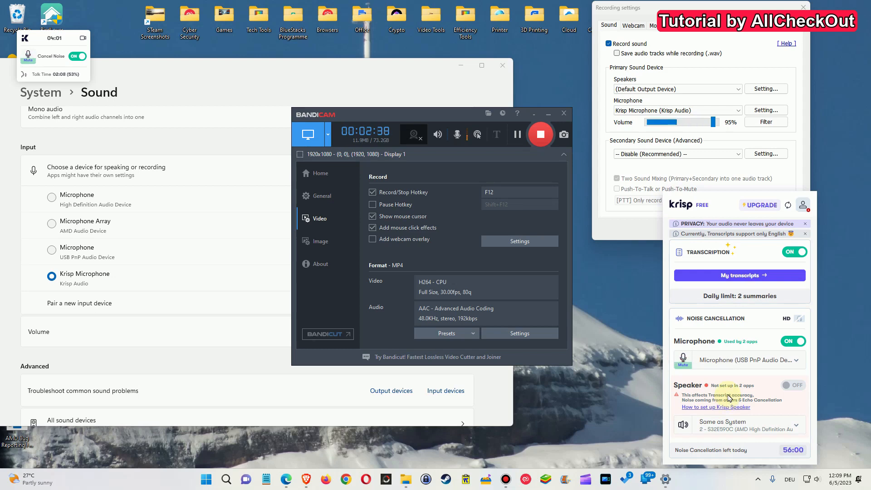
pyautogui.moveTo(706, 409)
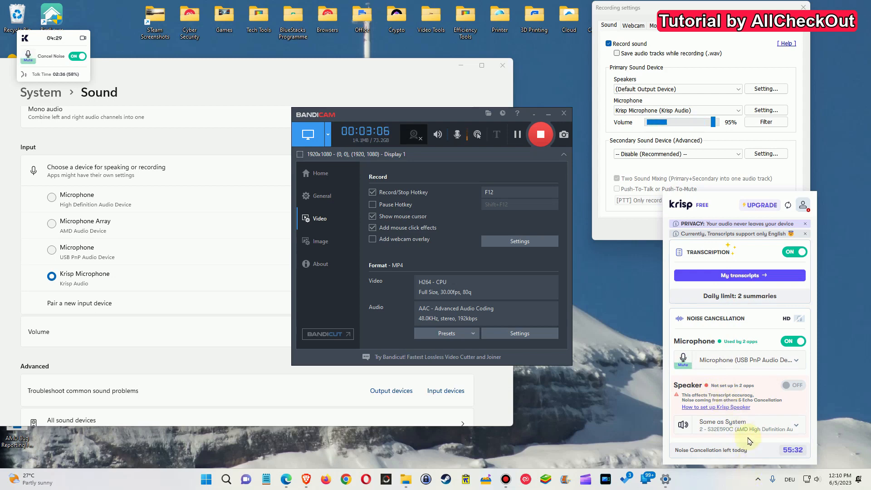
pyautogui.moveTo(758, 479)
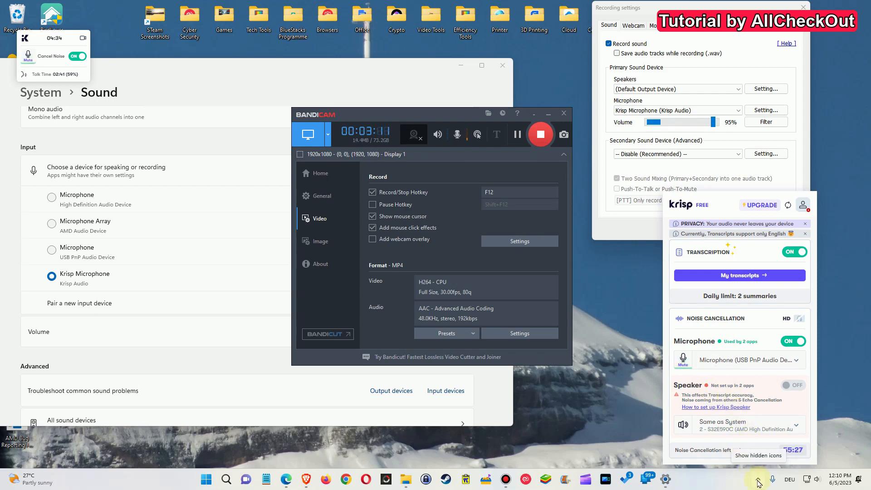